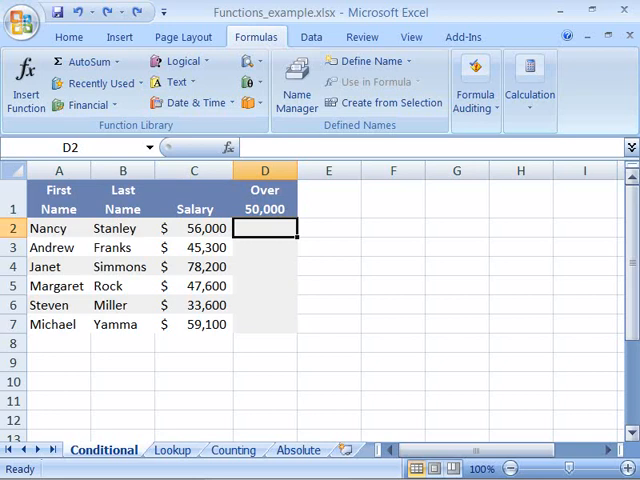
mouse_move(472, 332)
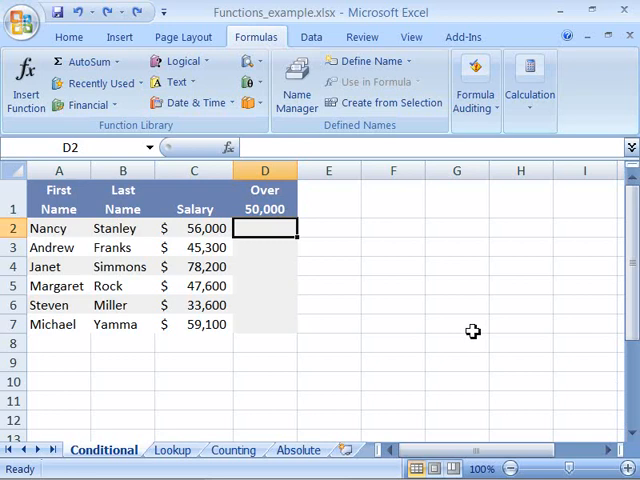
mouse_move(378, 302)
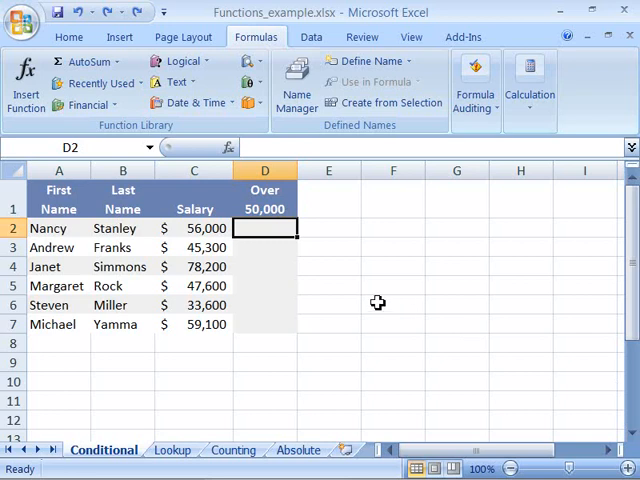
mouse_move(96, 84)
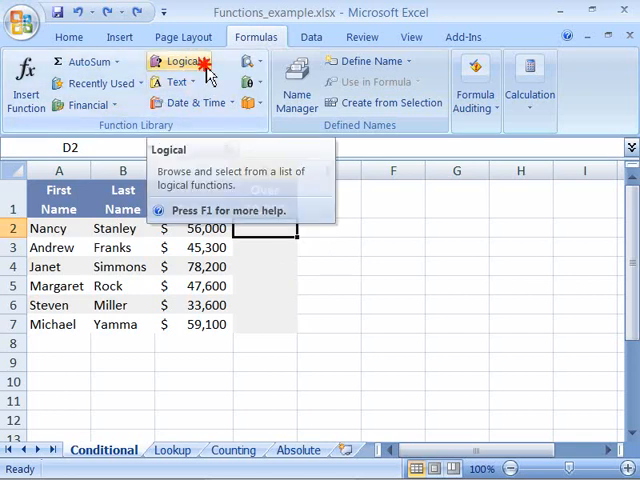
Insert an IF function from the Logical category into cell D2.
click(182, 60)
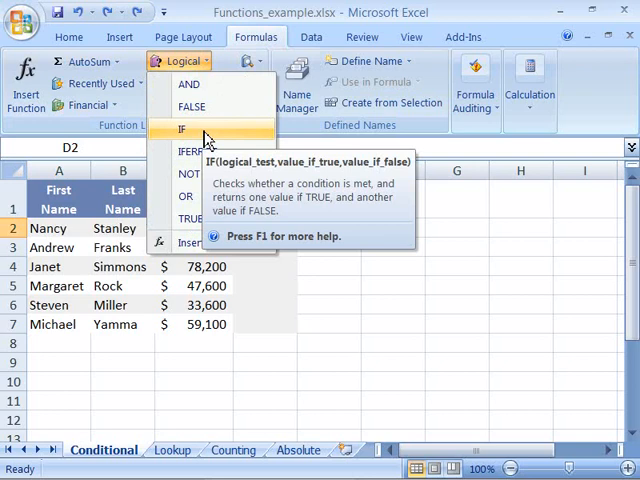
click(184, 128)
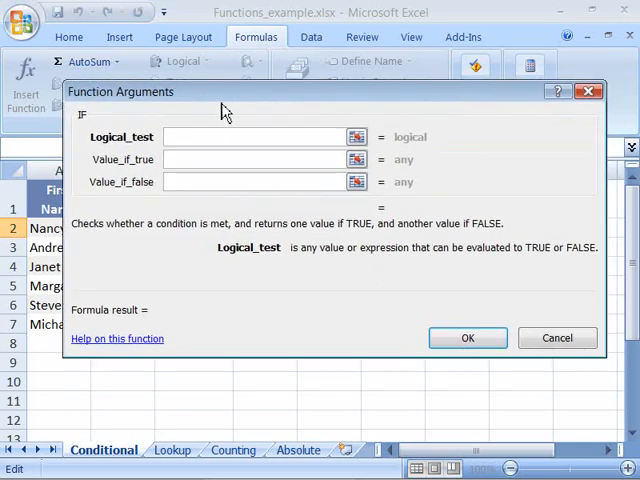
mouse_move(362, 104)
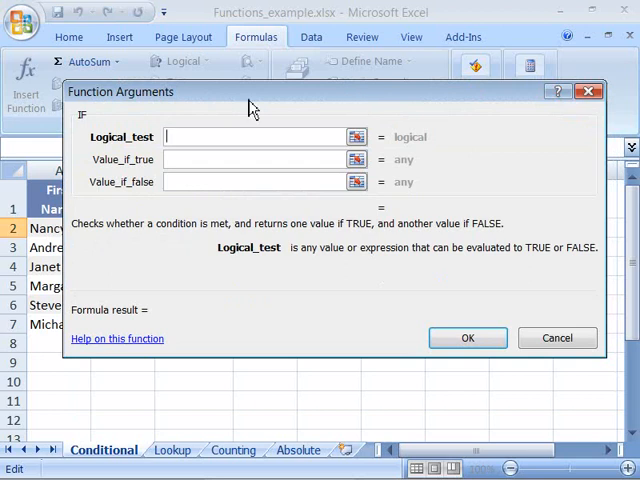
mouse_move(198, 116)
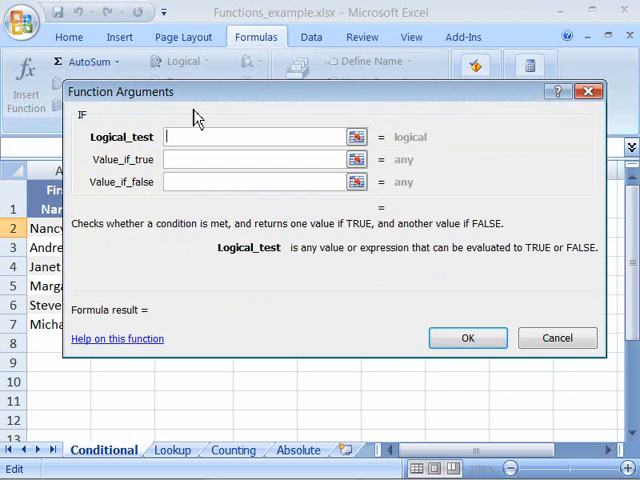
mouse_move(262, 212)
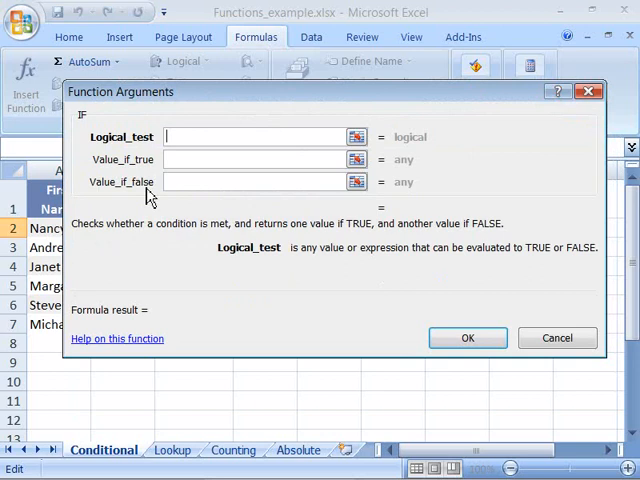
mouse_move(158, 204)
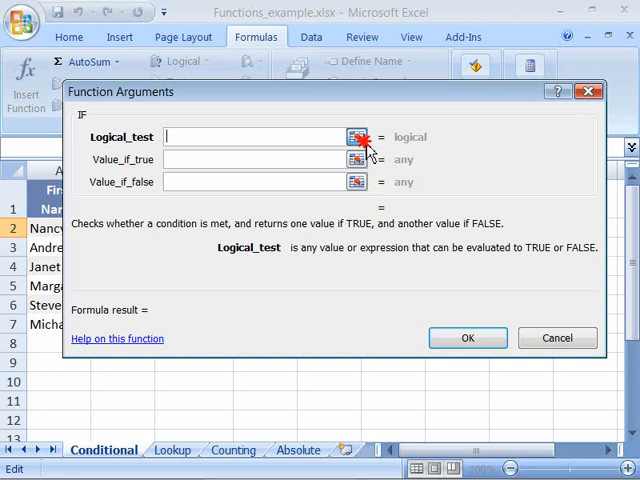
Enter the logical test C2>50000 for the IF formula in D2.
click(356, 136)
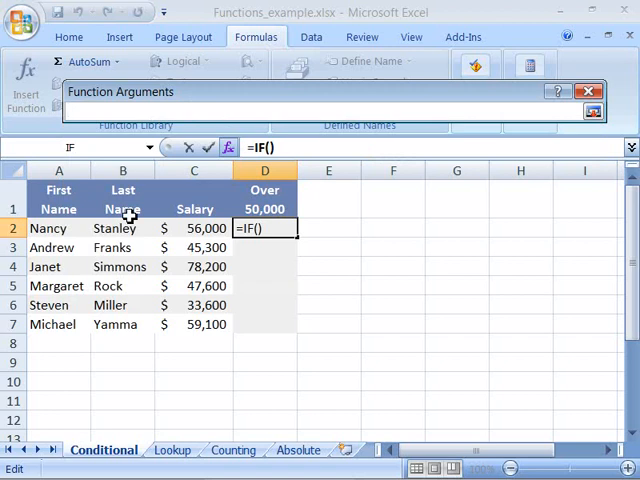
mouse_move(302, 344)
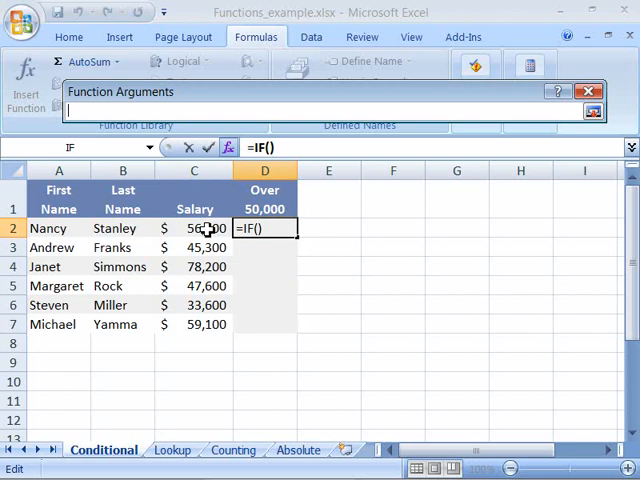
click(194, 228)
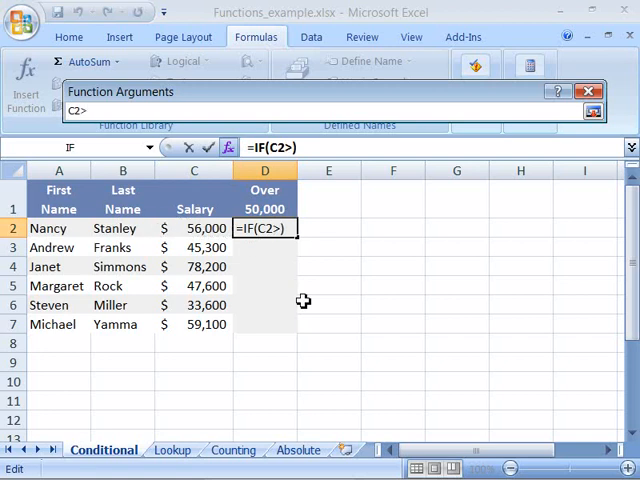
text(50000)
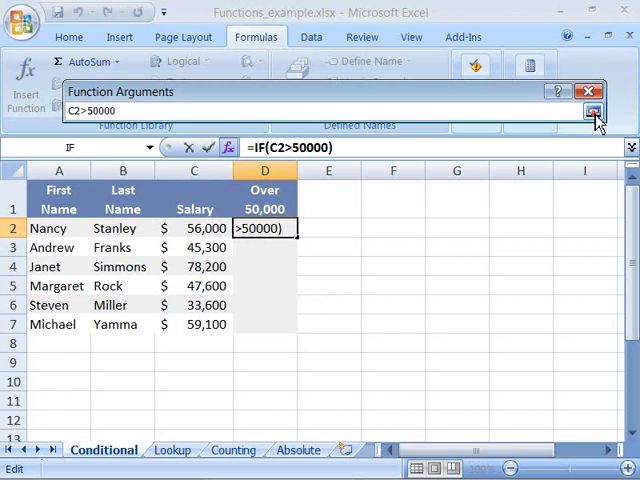
Set Value_if_true to "above" and Value_if_false to "below".
click(592, 112)
text("above")
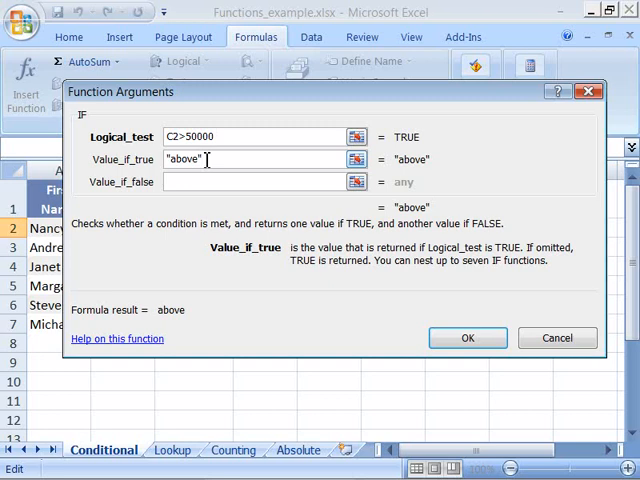
click(264, 180)
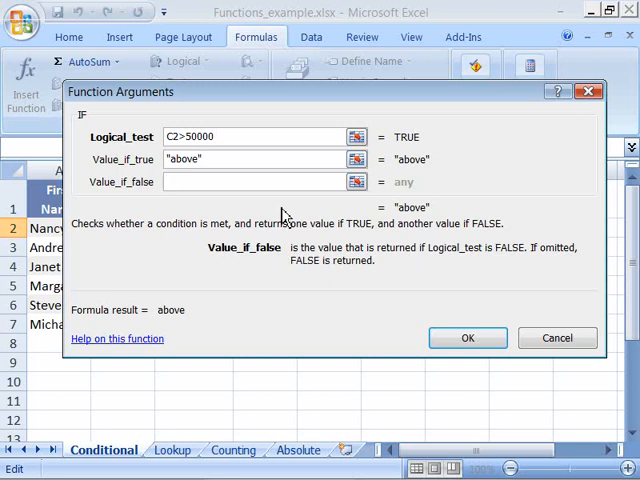
mouse_move(284, 216)
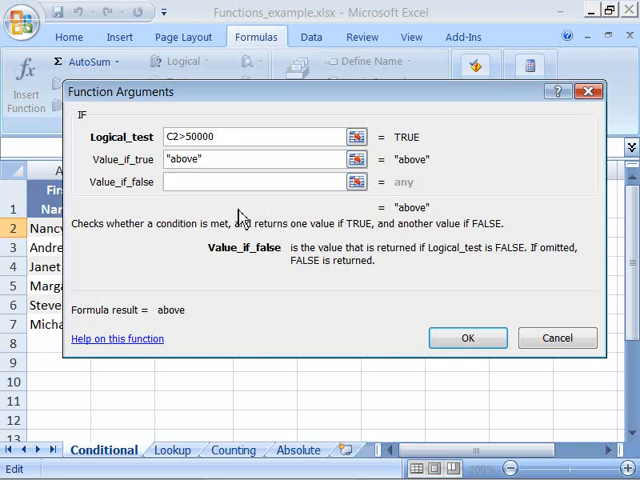
text("b)
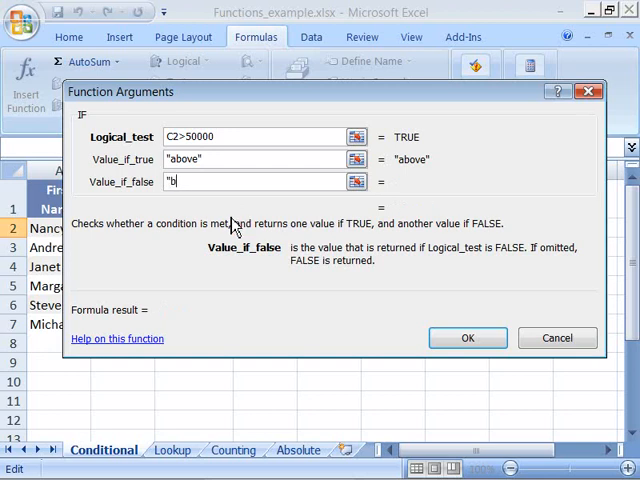
text(elow")
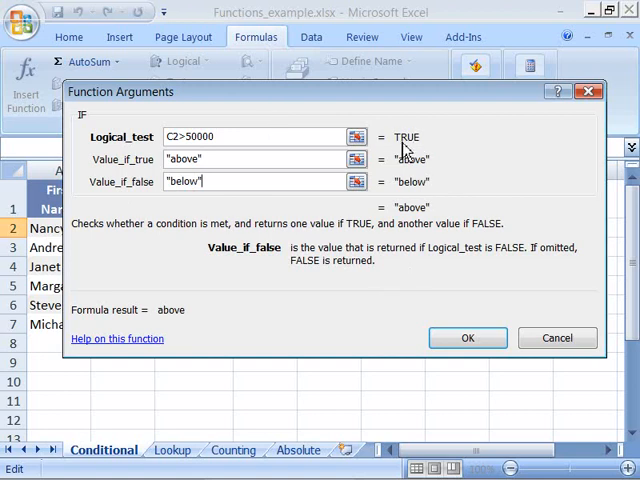
mouse_move(410, 150)
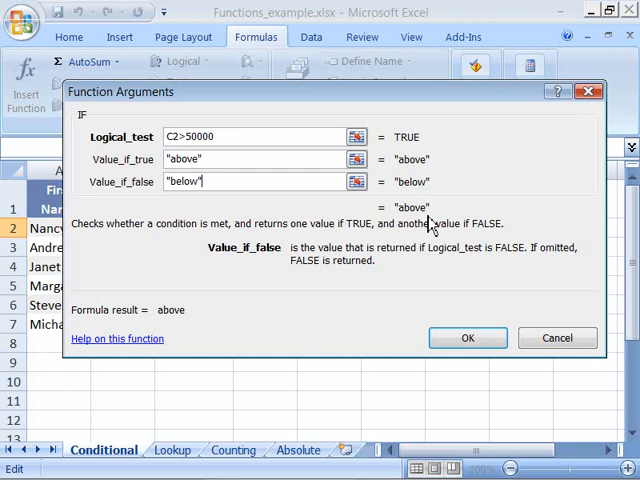
mouse_move(468, 338)
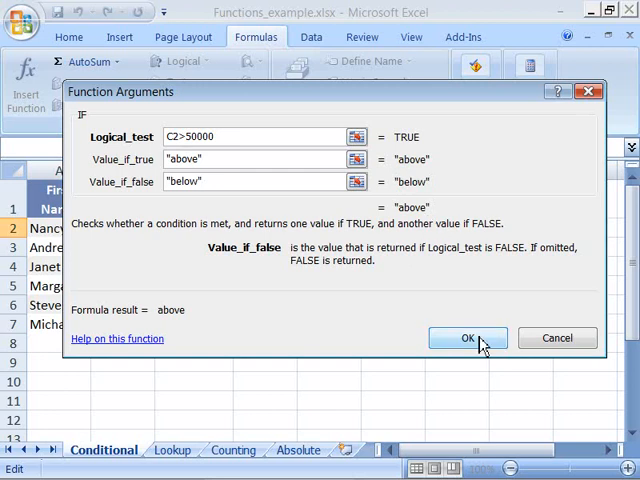
Confirm the IF formula in D2, fill it down to D7 and check D3 against D2.
click(466, 338)
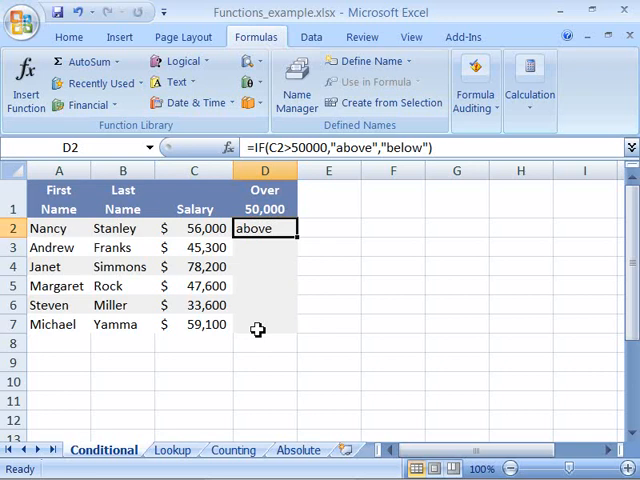
mouse_move(298, 236)
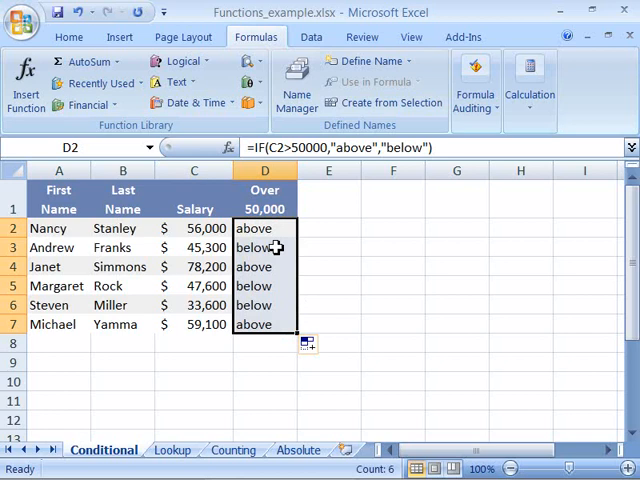
click(264, 246)
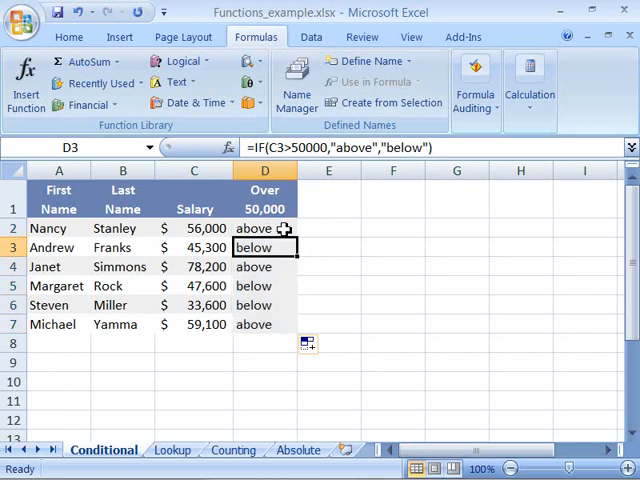
click(264, 228)
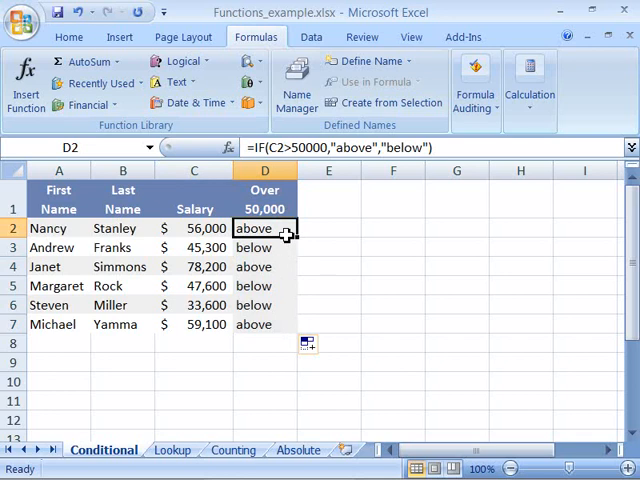
click(264, 246)
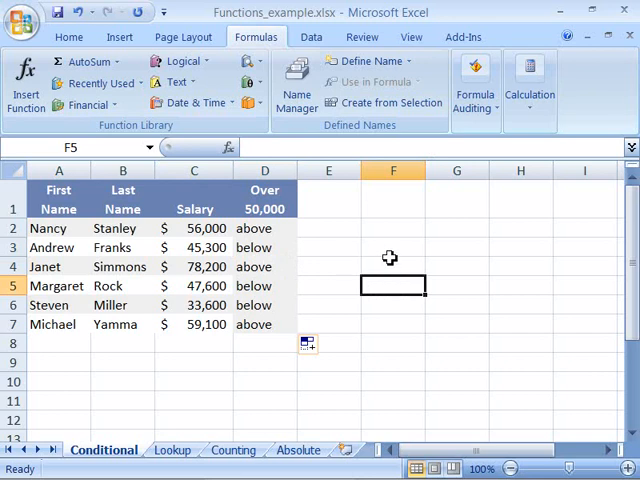
mouse_move(372, 250)
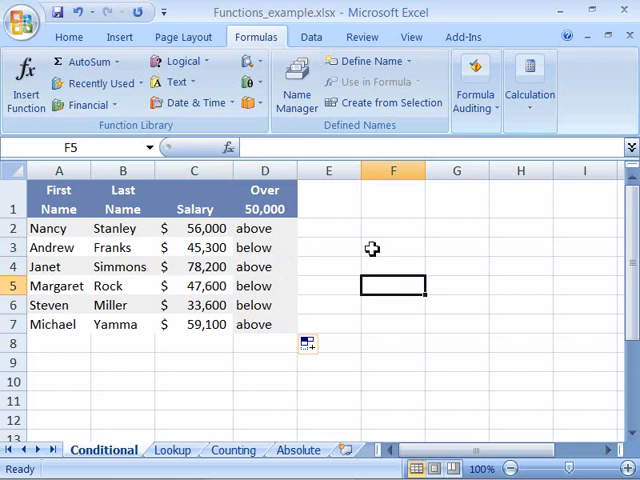
mouse_move(364, 248)
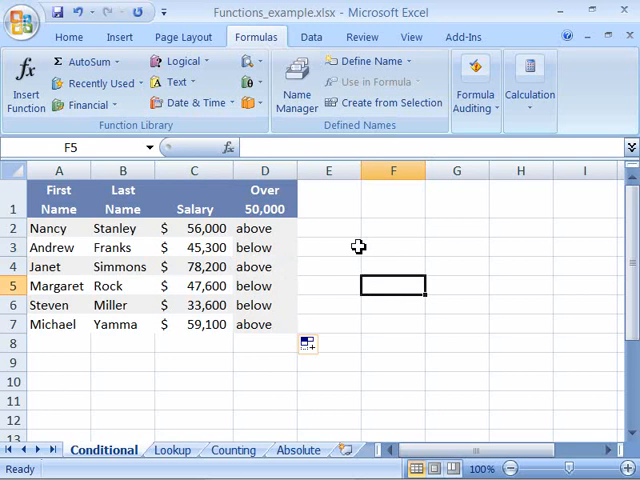
mouse_move(336, 264)
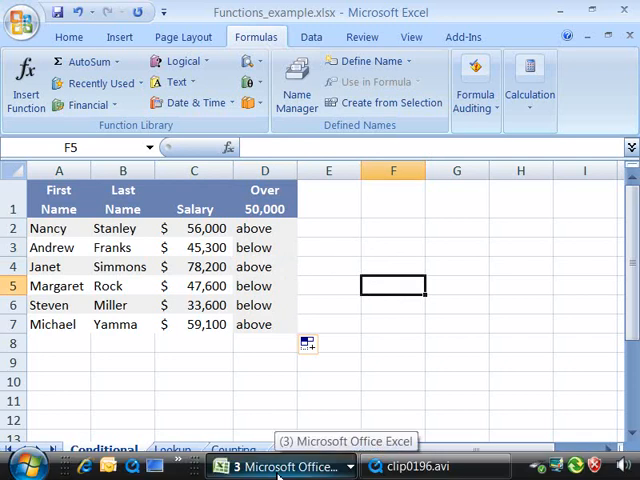
Switch from the taskbar window list to the 0809start.xlsx workbook.
click(280, 466)
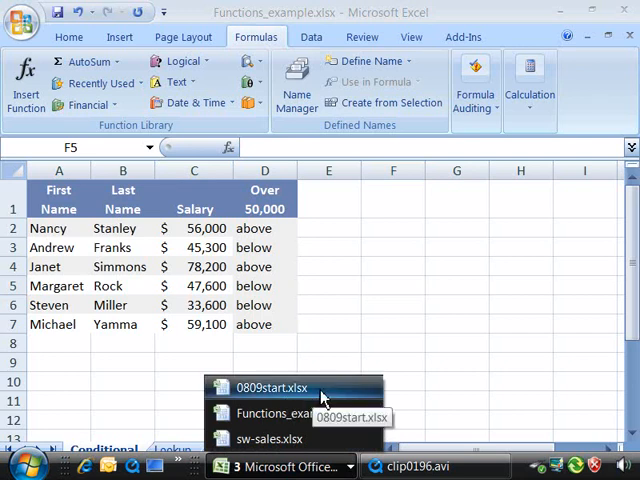
click(272, 388)
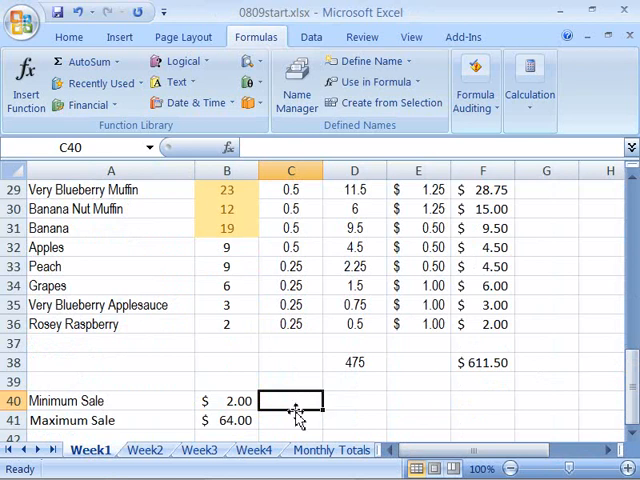
mouse_move(300, 404)
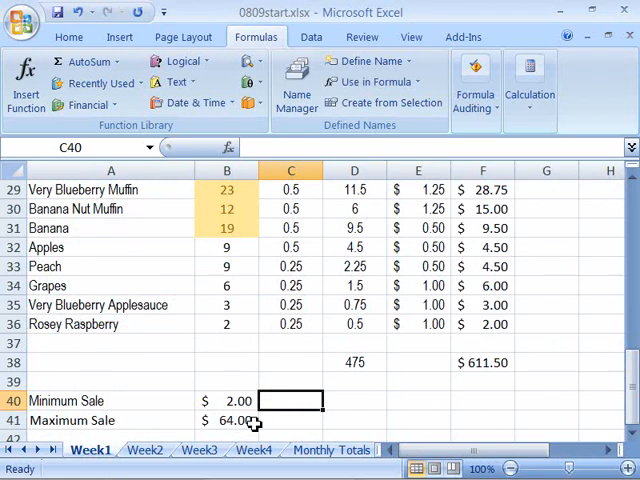
mouse_move(292, 400)
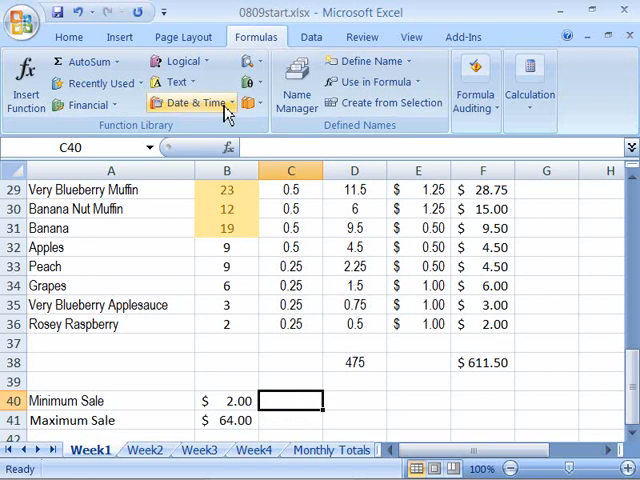
mouse_move(248, 62)
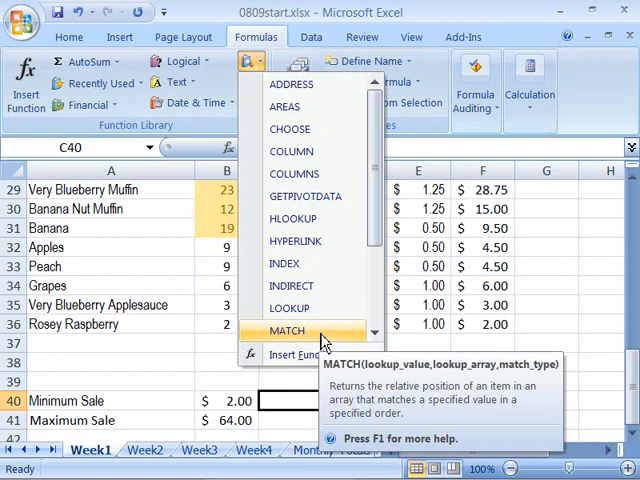
Insert MATCH in C40 with B40 as lookup value and move to the lookup array.
click(288, 332)
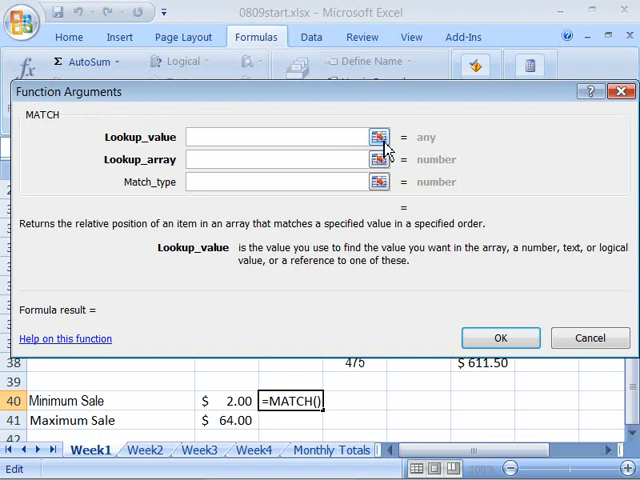
click(380, 136)
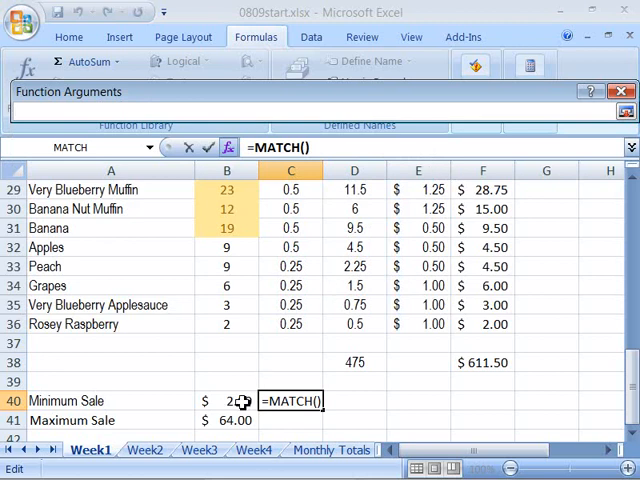
click(226, 400)
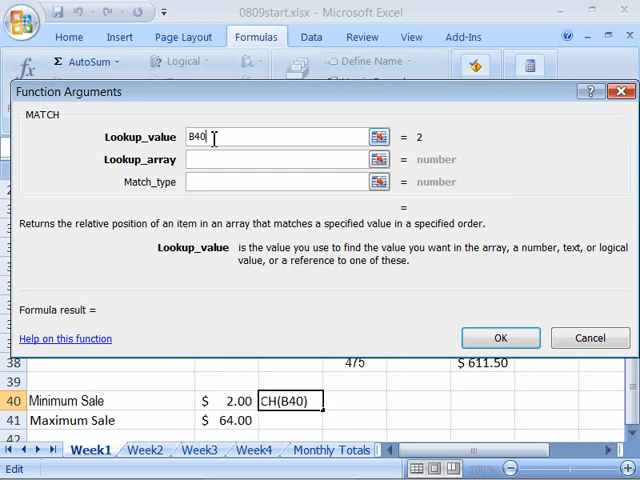
click(280, 160)
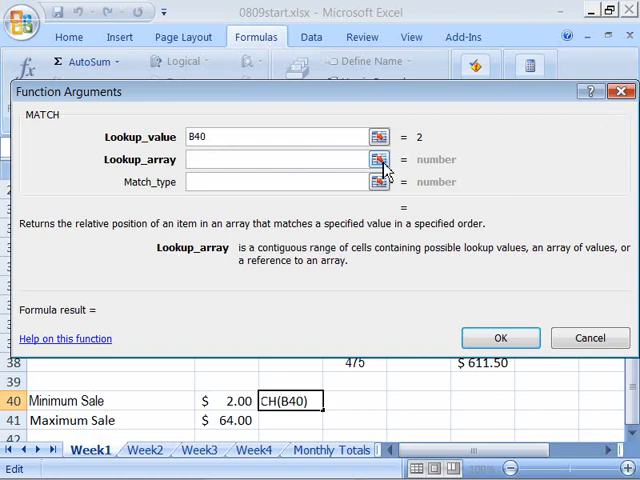
click(378, 160)
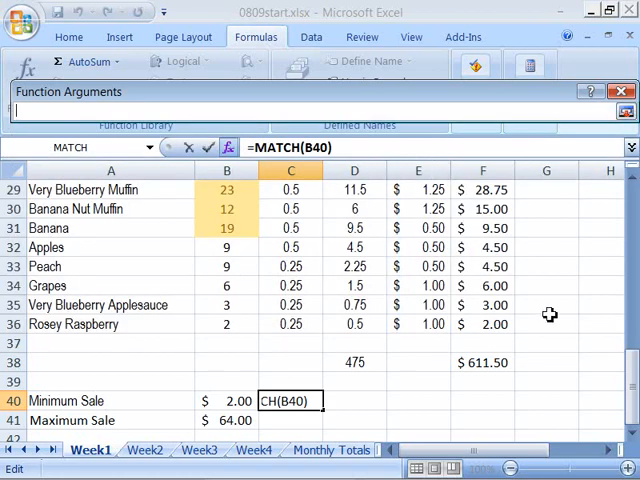
mouse_move(500, 328)
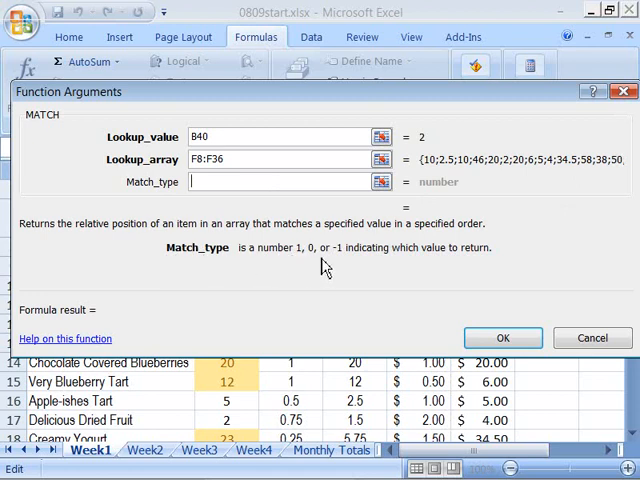
mouse_move(370, 268)
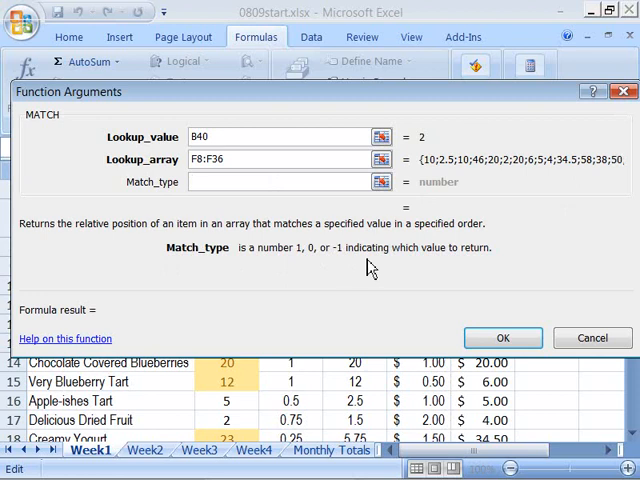
mouse_move(488, 264)
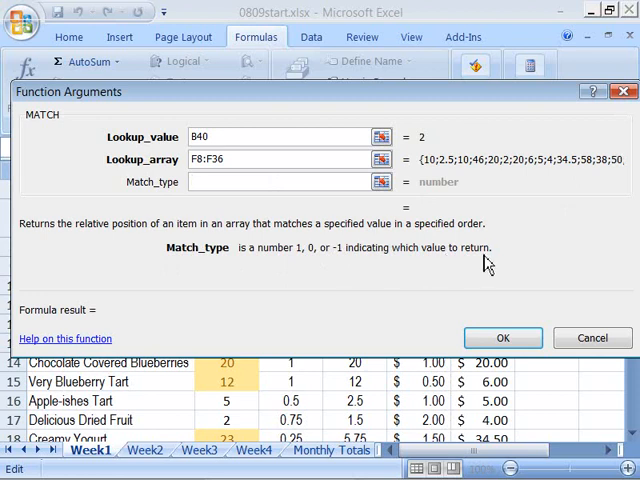
mouse_move(310, 268)
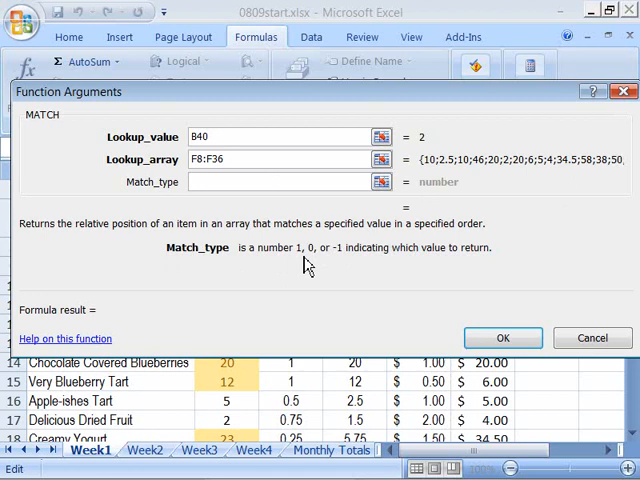
mouse_move(308, 268)
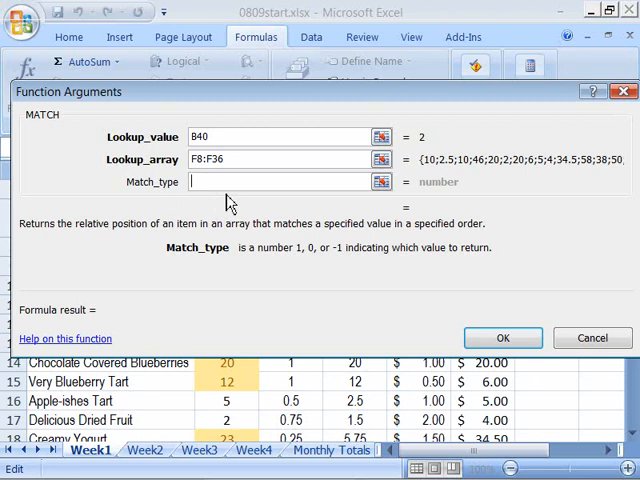
mouse_move(344, 280)
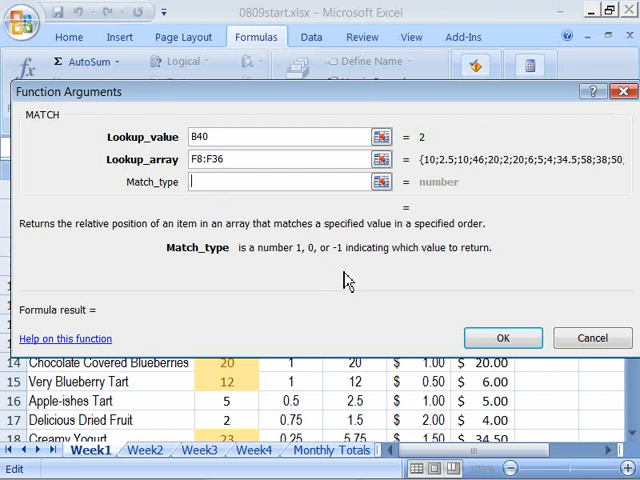
mouse_move(232, 180)
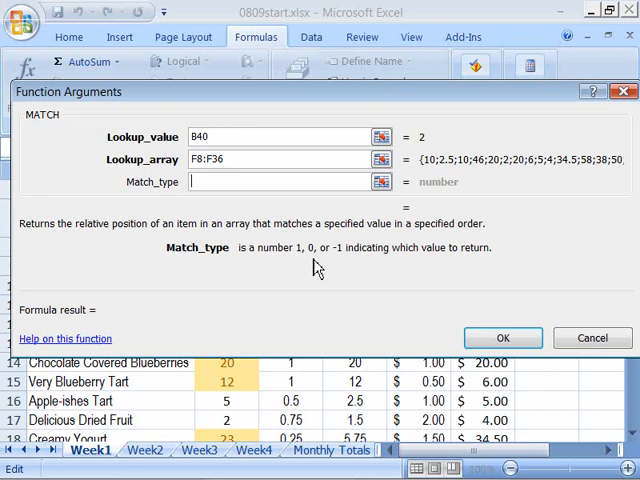
Set the lookup array to F8:F36 and match type 0 for an exact match.
text(0)
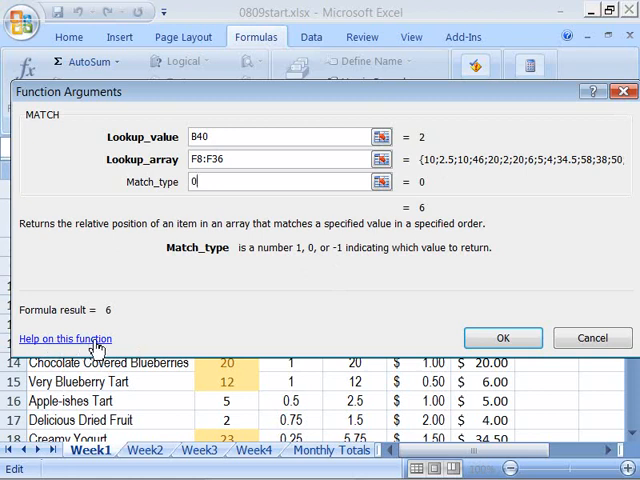
mouse_move(220, 280)
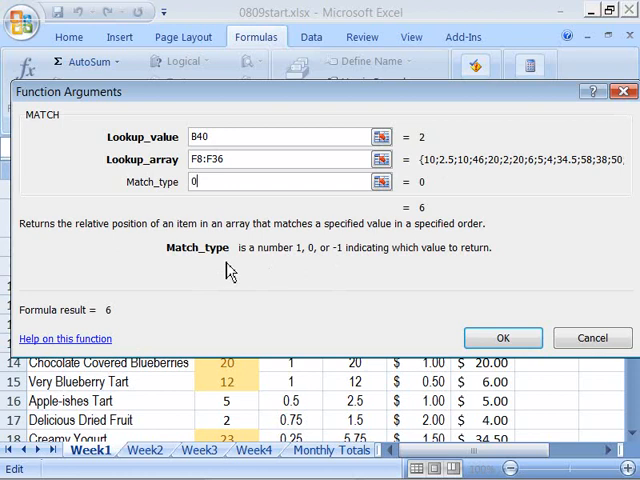
mouse_move(220, 272)
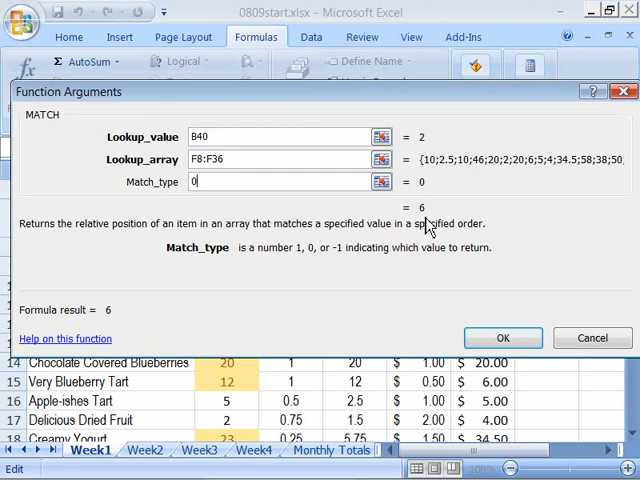
mouse_move(492, 296)
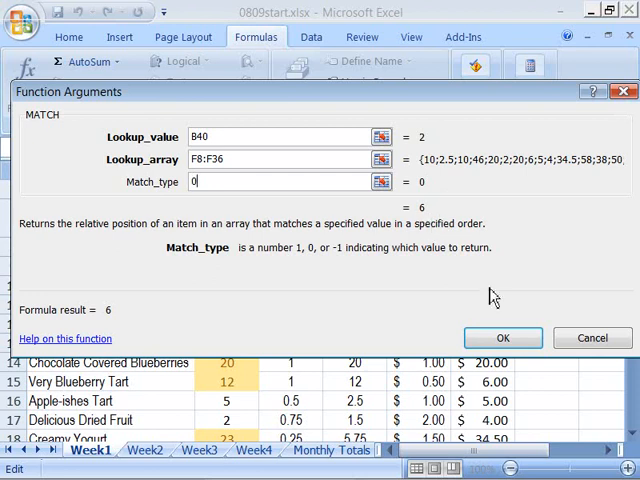
Confirm =MATCH(B40,F8:F36,0) in C40 showing 6 and verify $2.00 in F13.
click(504, 336)
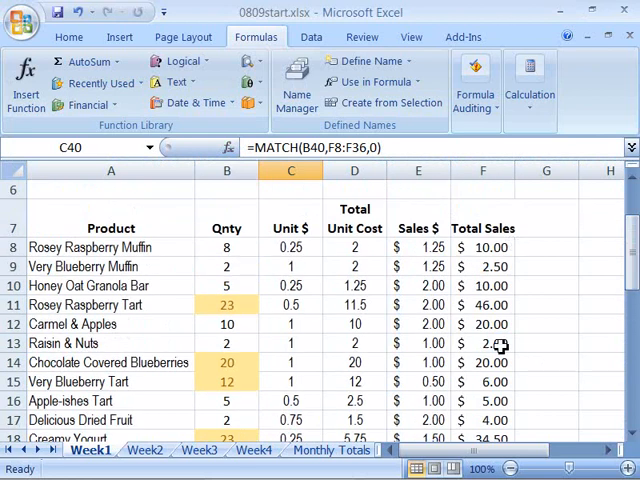
click(482, 344)
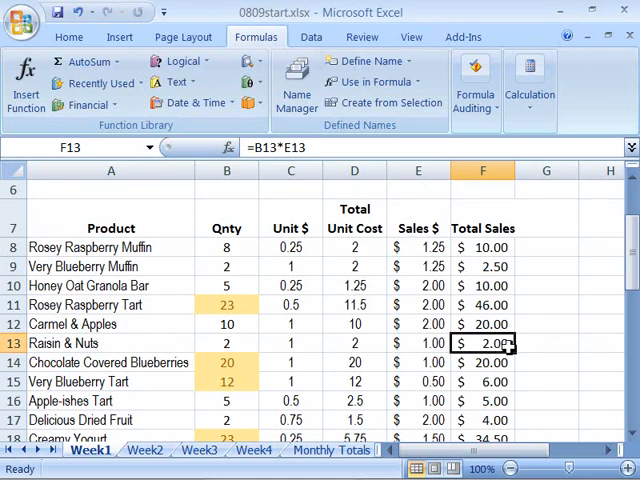
mouse_move(496, 268)
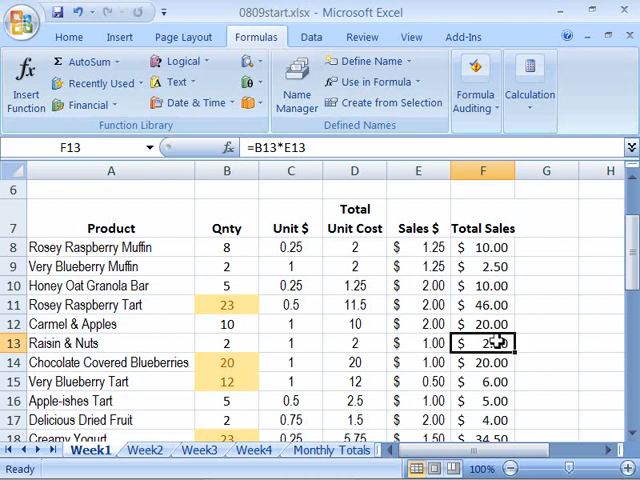
mouse_move(272, 344)
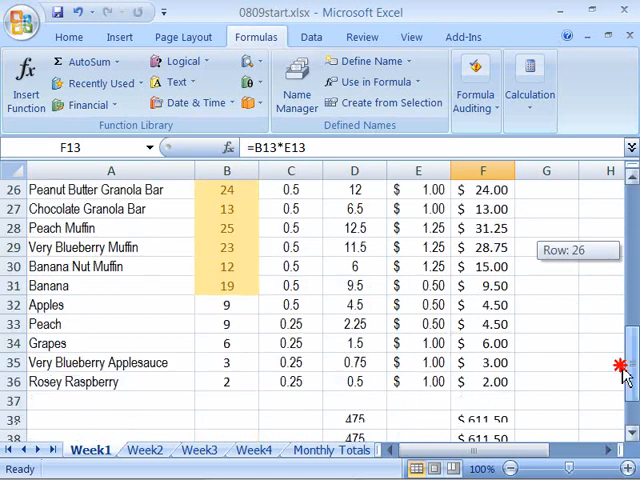
scroll(down, 3)
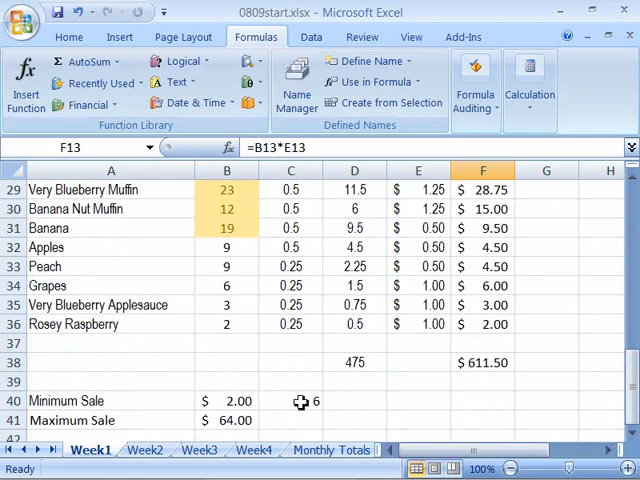
mouse_move(96, 188)
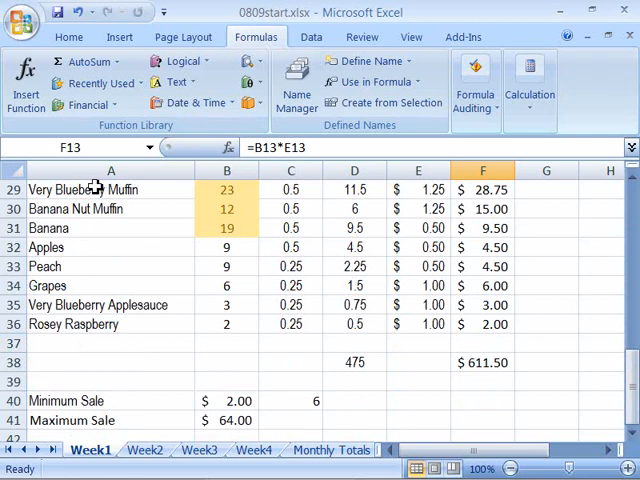
mouse_move(90, 324)
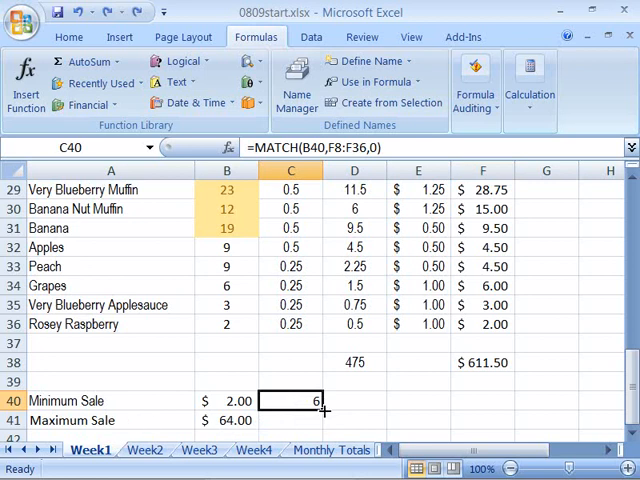
mouse_move(320, 412)
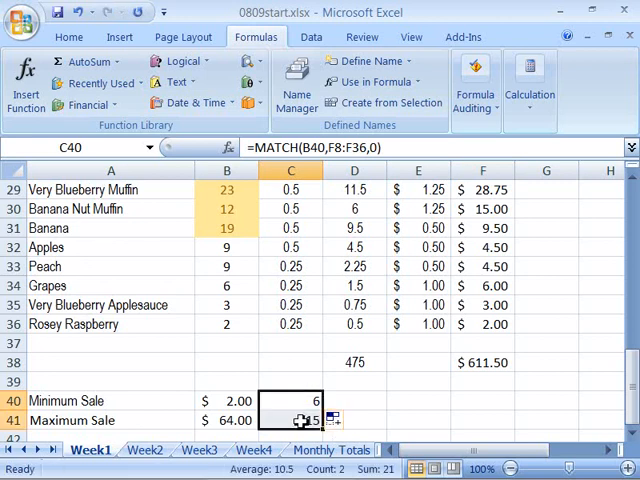
Fill the MATCH formula down to C41 and inspect =MATCH(B41,F9:F37,0).
click(292, 420)
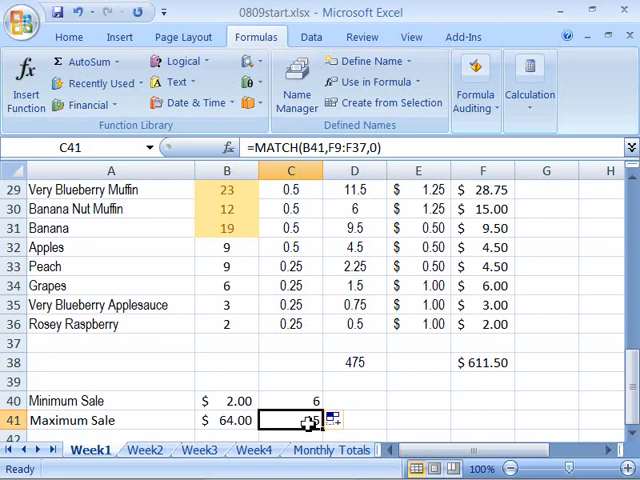